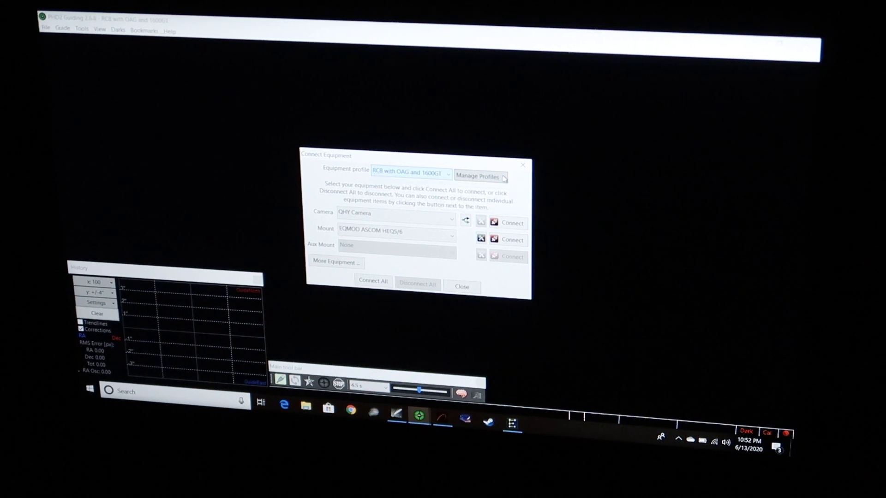
Step: Start a new equipment profile from Manage Profiles using the wizard
{"action": "left_click", "coordinate": [480, 175]}
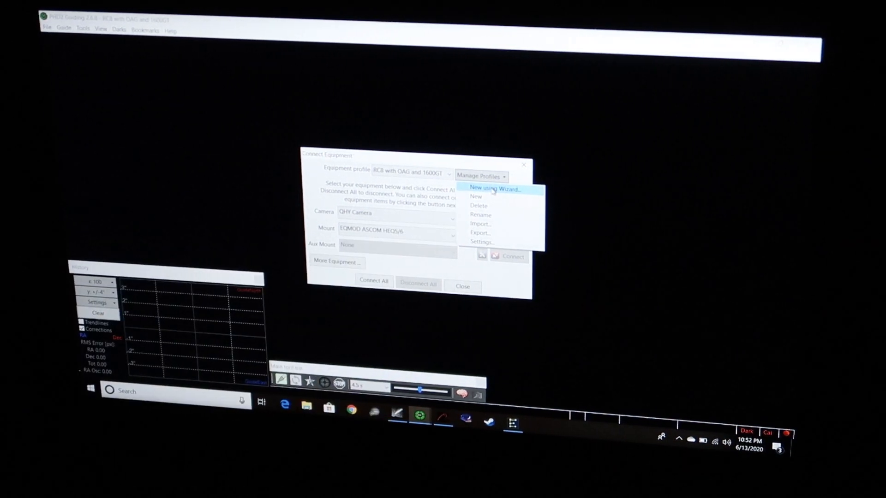
{"action": "left_click", "coordinate": [497, 189]}
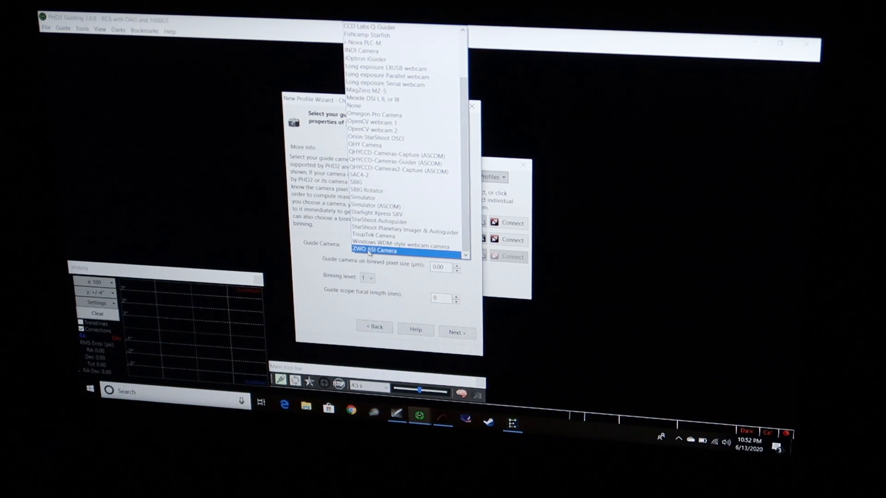
Step: Choose ZWO ASI Camera as the connected guide camera with a 240 mm guide scope focal length
{"action": "left_click", "coordinate": [375, 250]}
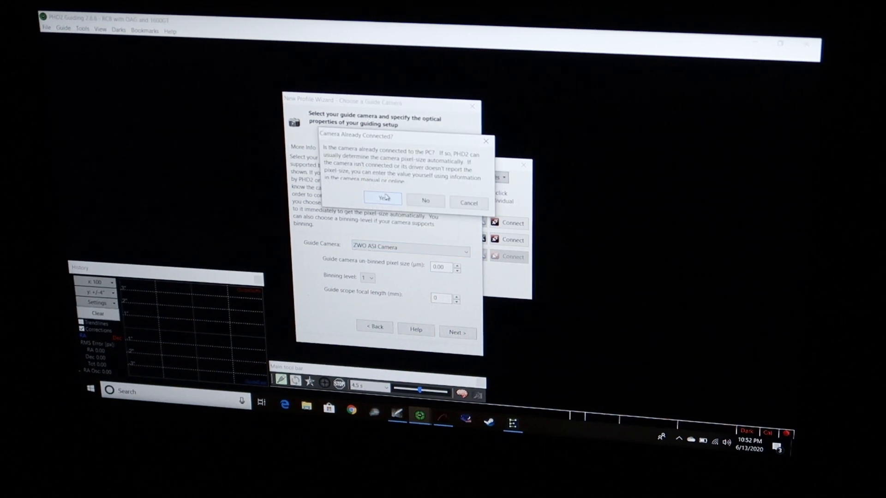
{"action": "left_click", "coordinate": [382, 201]}
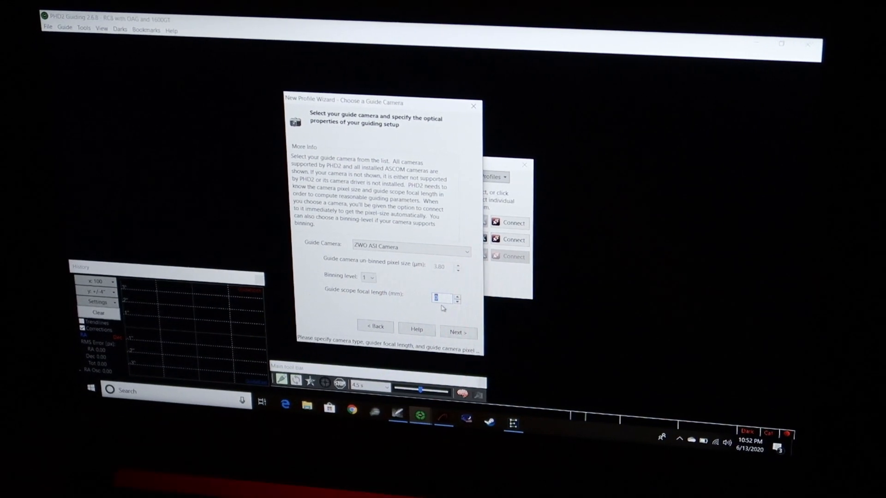
{"action": "type", "text": "240"}
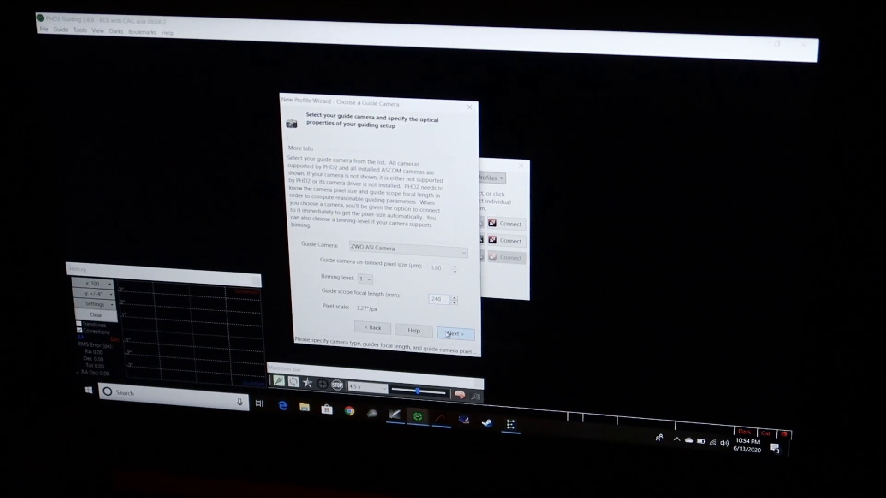
{"action": "left_click", "coordinate": [454, 333]}
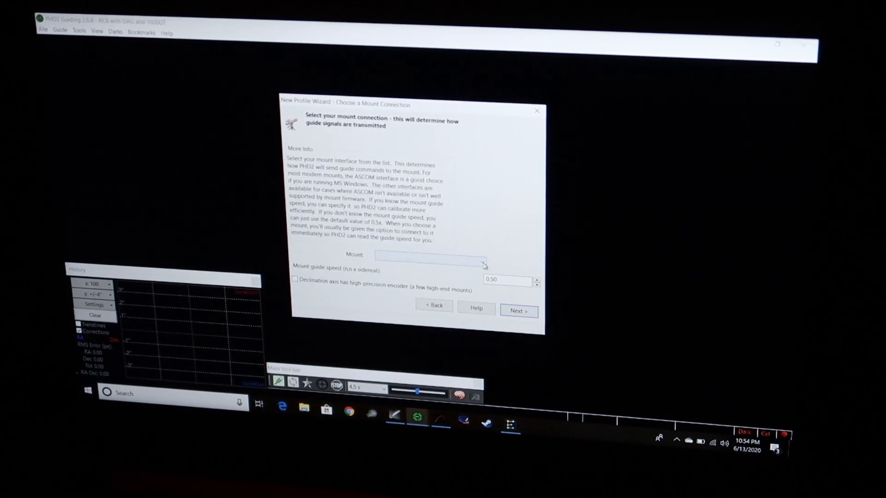
Step: Choose EQMOD ASCOM HEQ5/6 as the mount, keeping 0.5x guide speed, and continue
{"action": "left_click", "coordinate": [480, 255]}
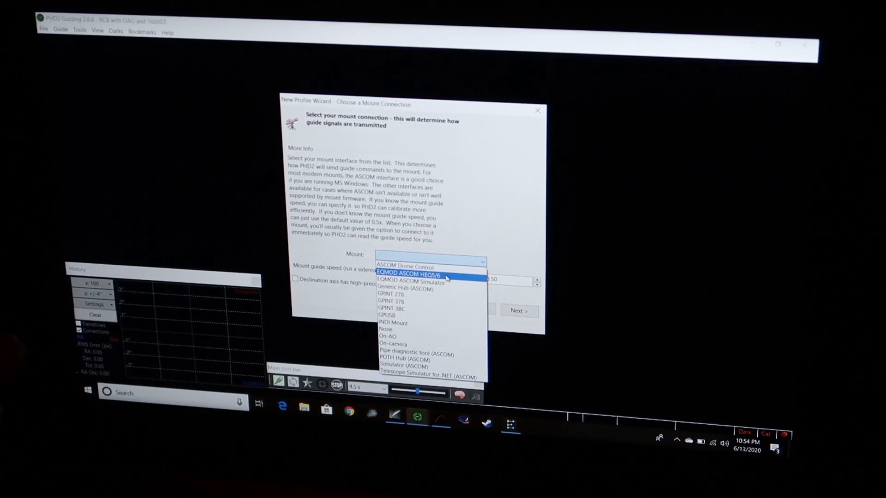
{"action": "left_click", "coordinate": [407, 273]}
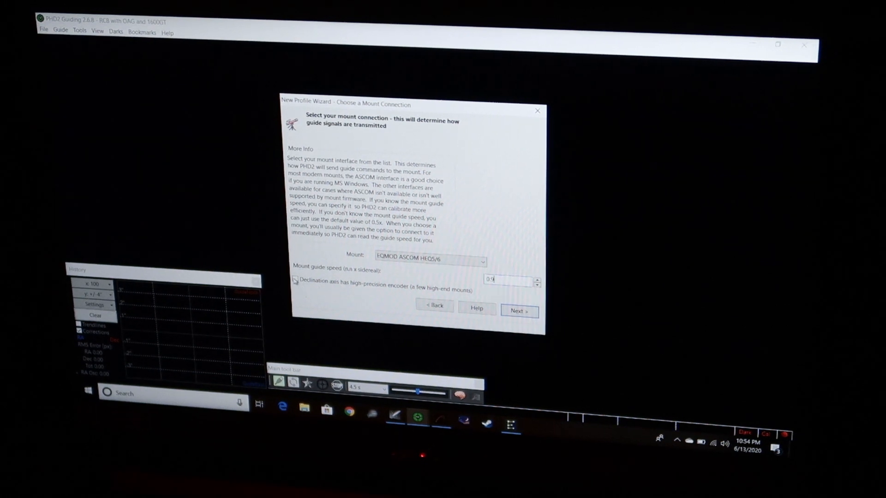
{"action": "left_click", "coordinate": [517, 311]}
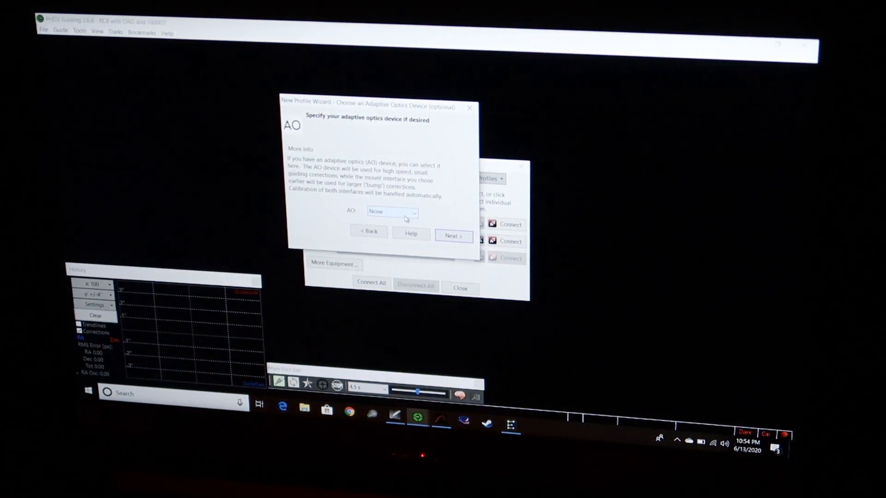
Step: Leave adaptive optics as None and name the new profile MakNewt 1600G
{"action": "left_click", "coordinate": [453, 235]}
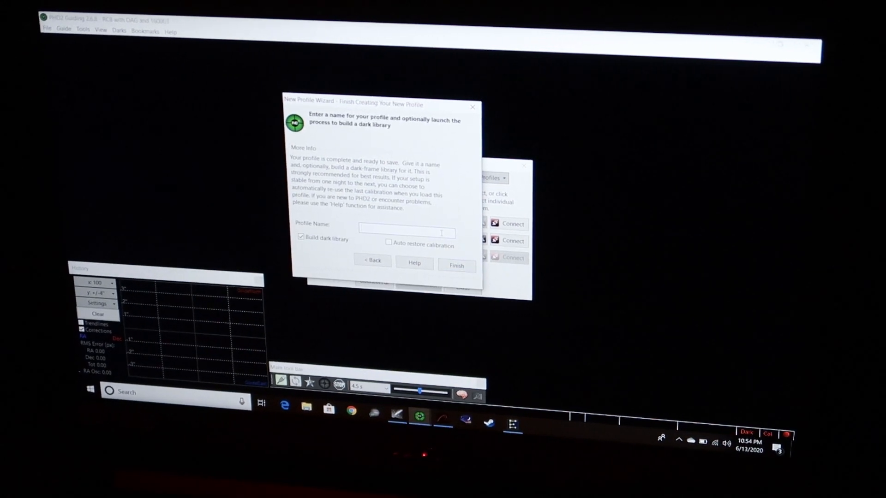
{"action": "type", "text": "MakNewt"}
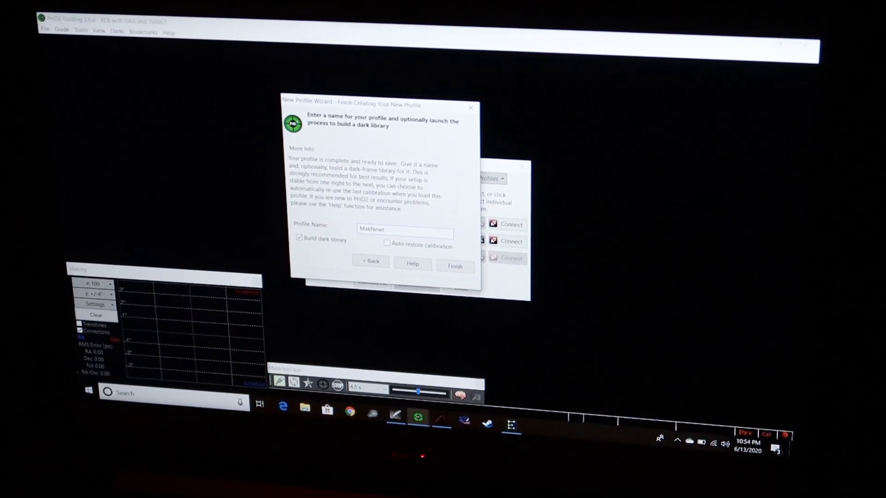
{"action": "type", "text": "1600G"}
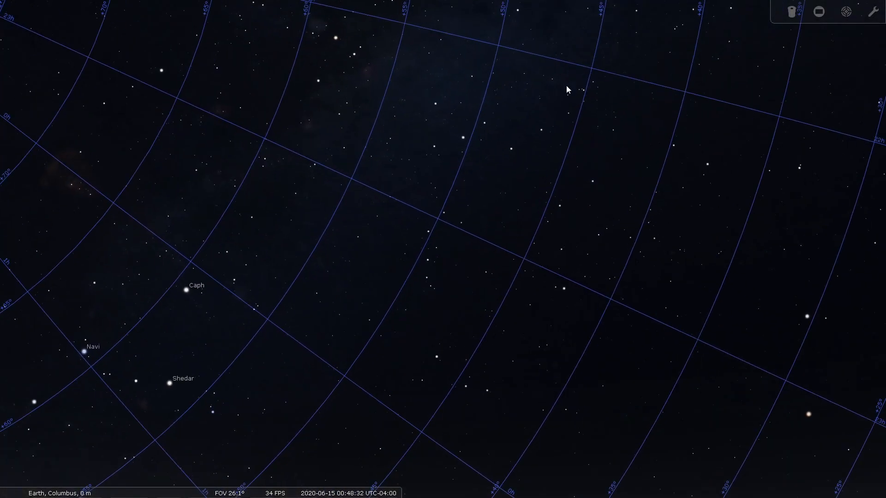
Step: Pan the Stellarium sky chart toward the star field near Caph and Shedar
{"action": "left_click_drag", "start_coordinate": [568, 88], "coordinate": [495, 261]}
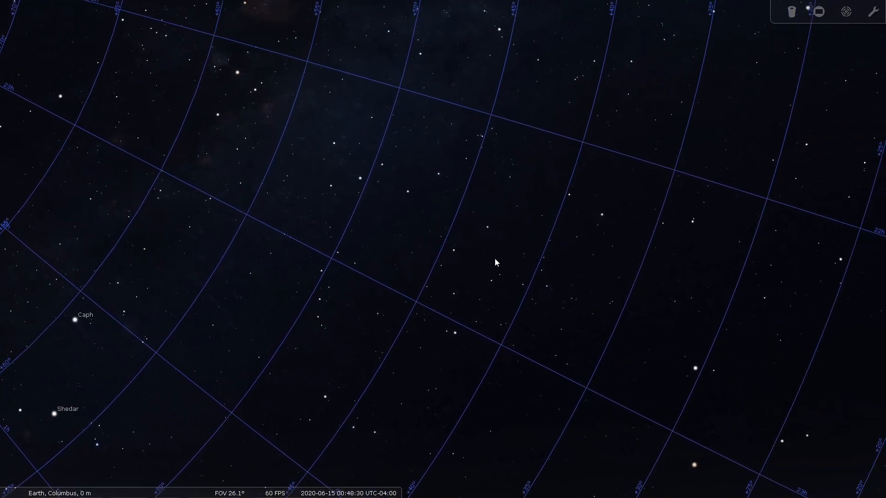
{"action": "left_click_drag", "start_coordinate": [496, 262], "coordinate": [534, 281]}
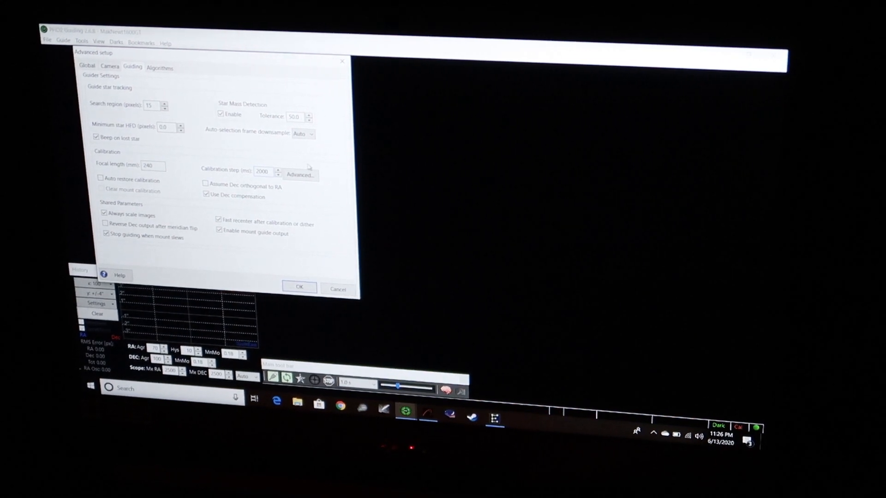
Step: Bring up the Guiding tab of the advanced setup to review calibration settings
{"action": "left_click", "coordinate": [299, 289]}
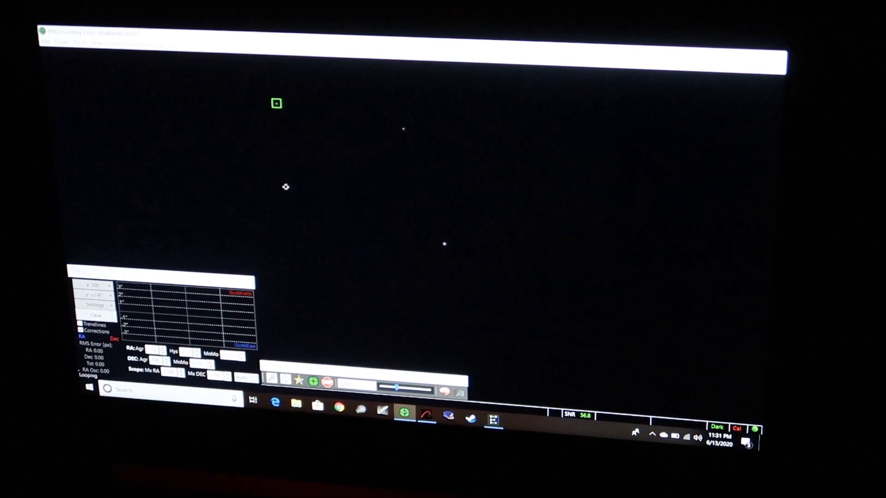